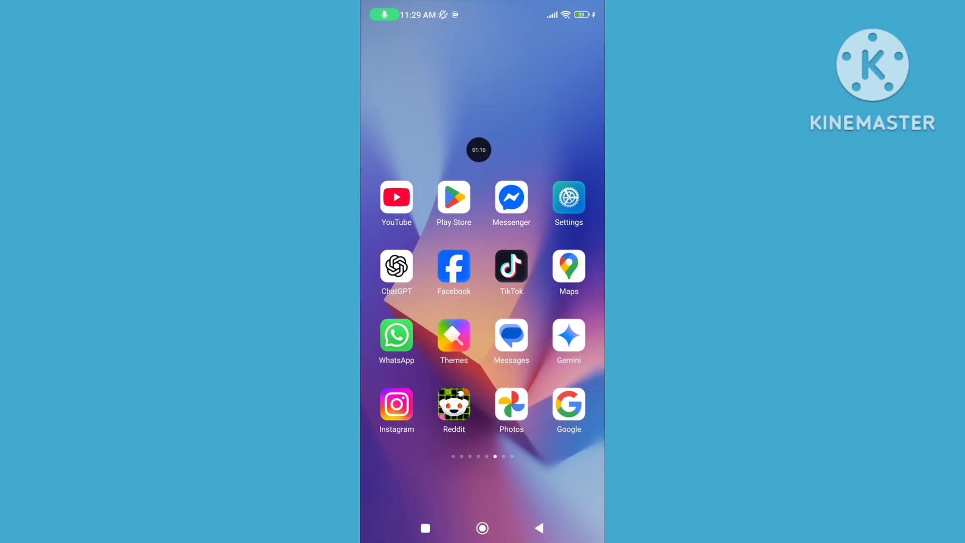
Search Play Store for 'messenger', confirm Messenger is installed, then return home
left_click(453, 198)
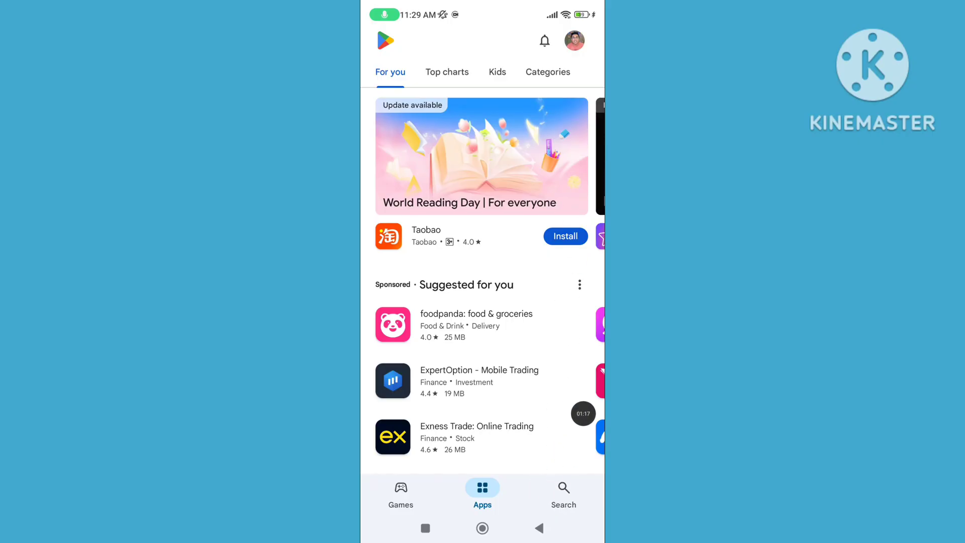
left_click(563, 493)
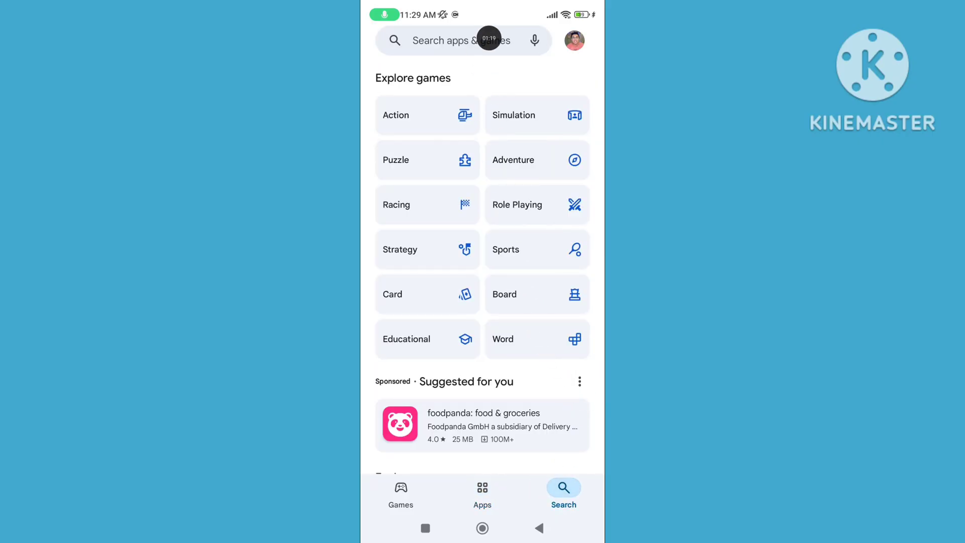
left_click(461, 40)
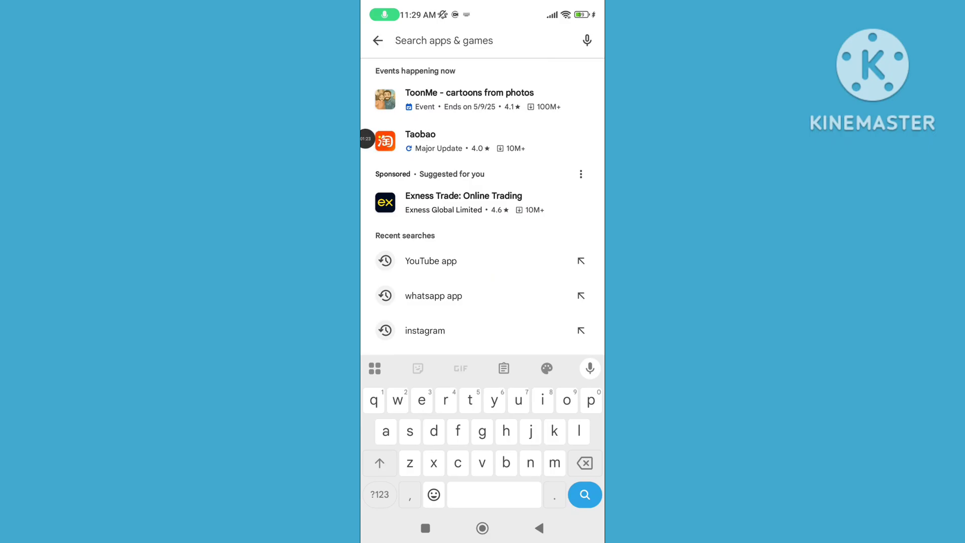
type("me")
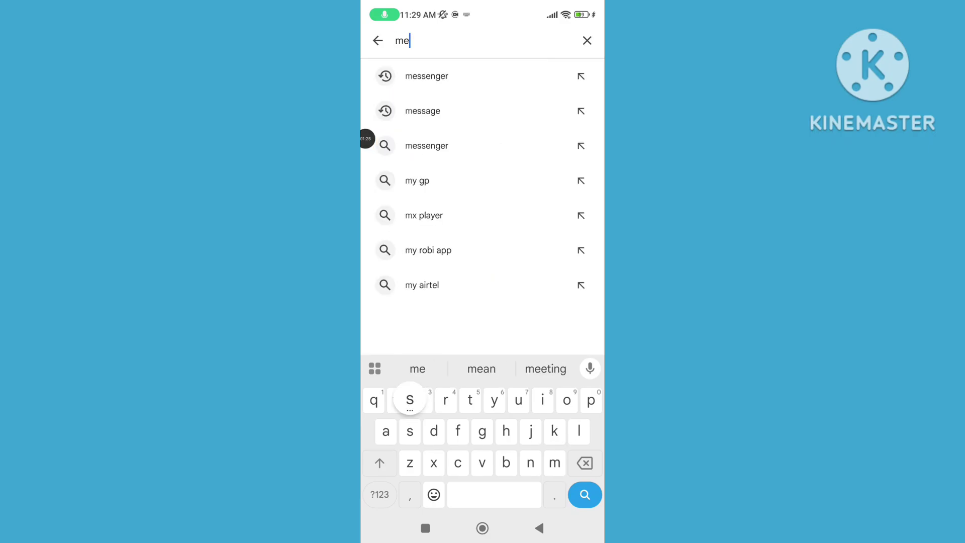
left_click(425, 75)
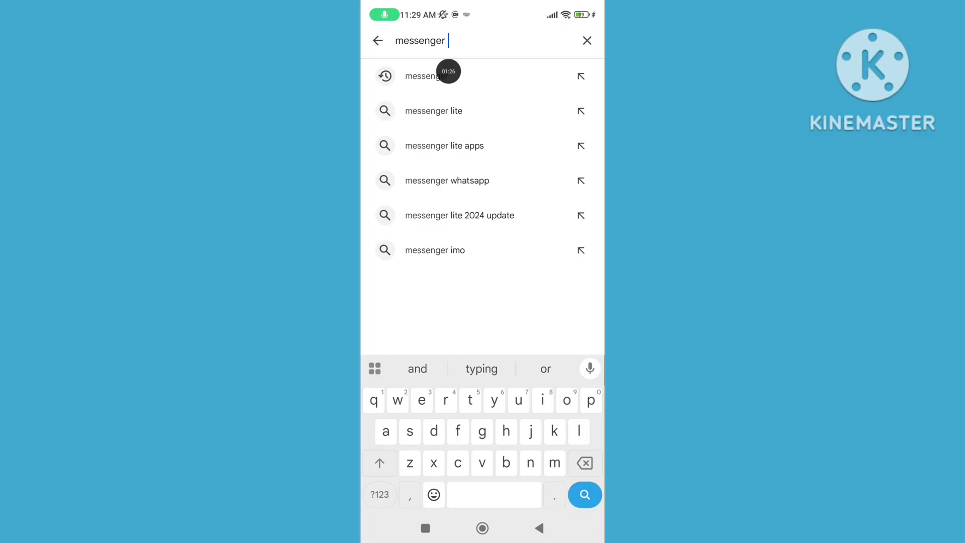
left_click(583, 494)
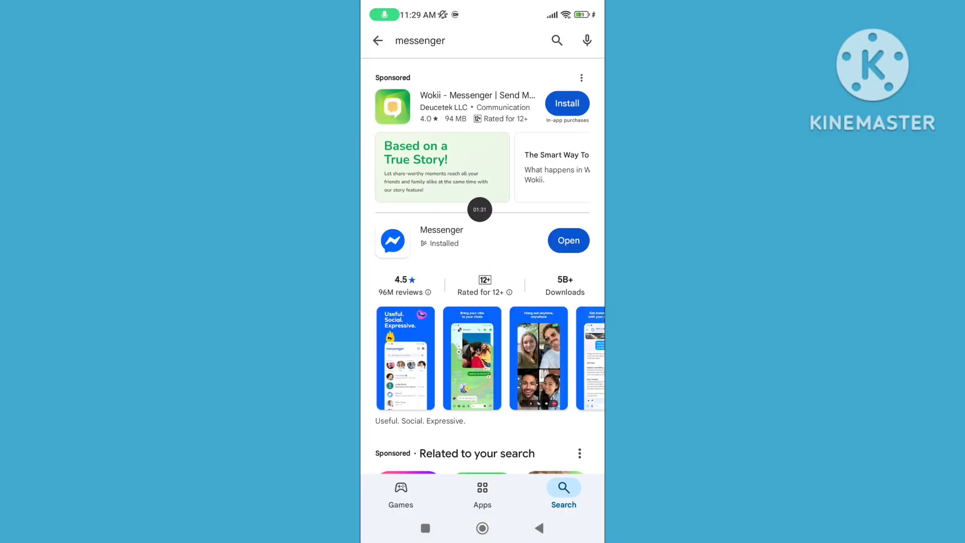
left_click(441, 230)
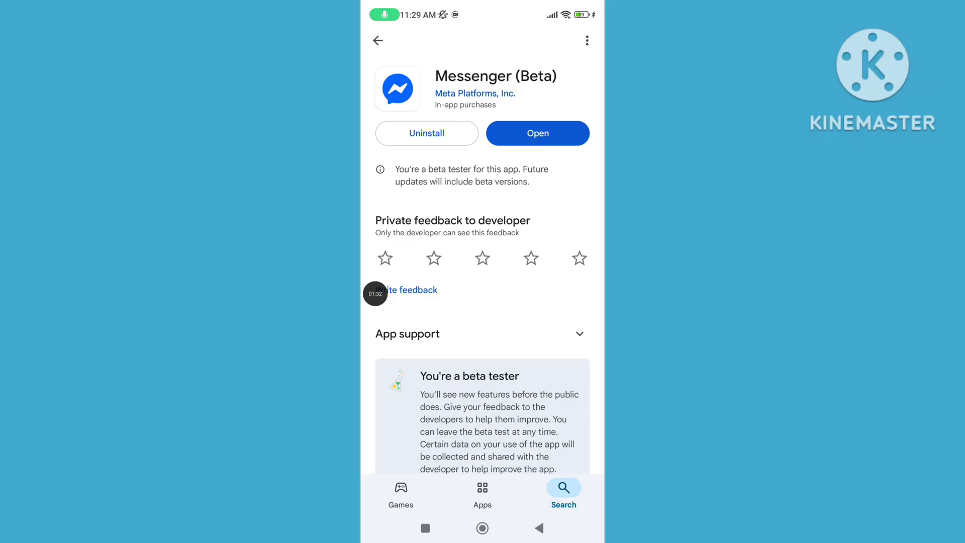
left_click(482, 527)
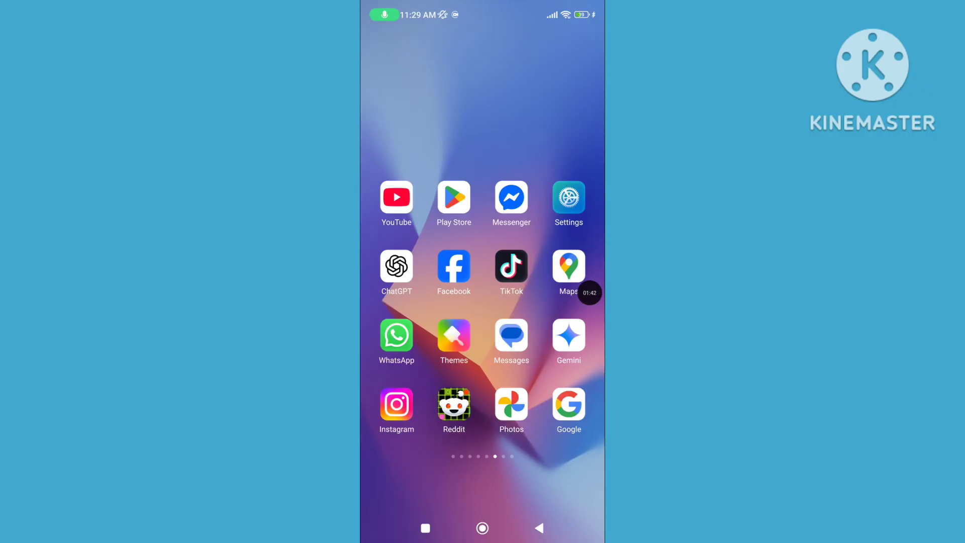
Open Settings' Manage apps list and type 'm' into its search bar
left_click(568, 198)
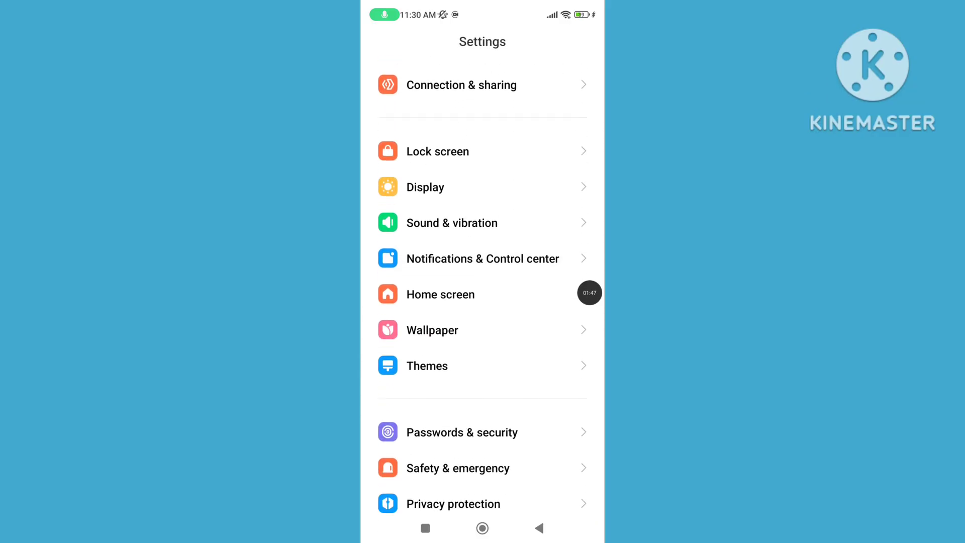
scroll("down", 3)
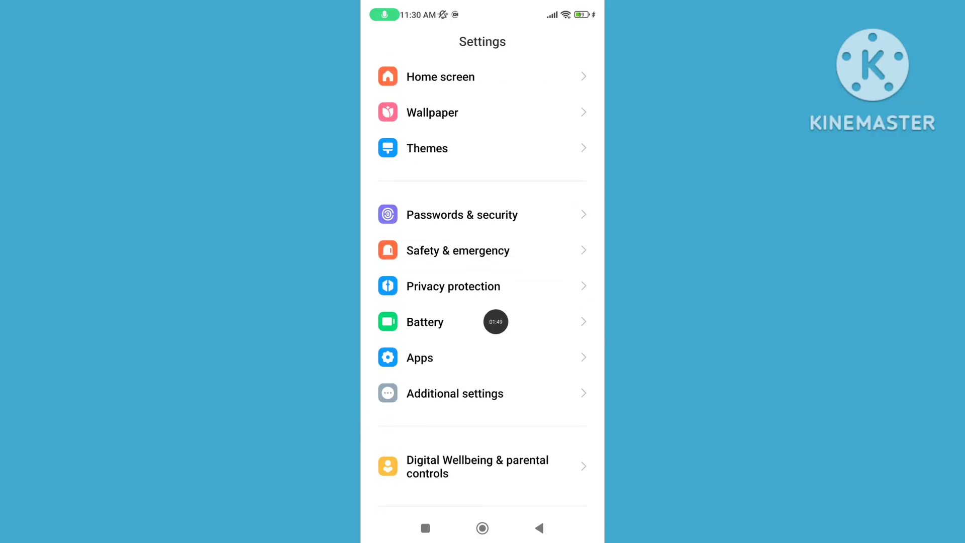
left_click(419, 357)
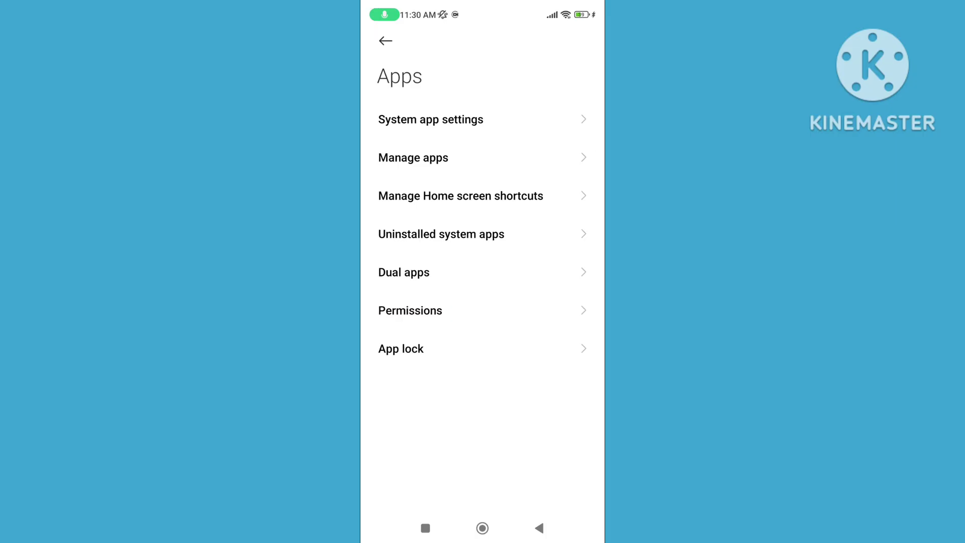
type("mss")
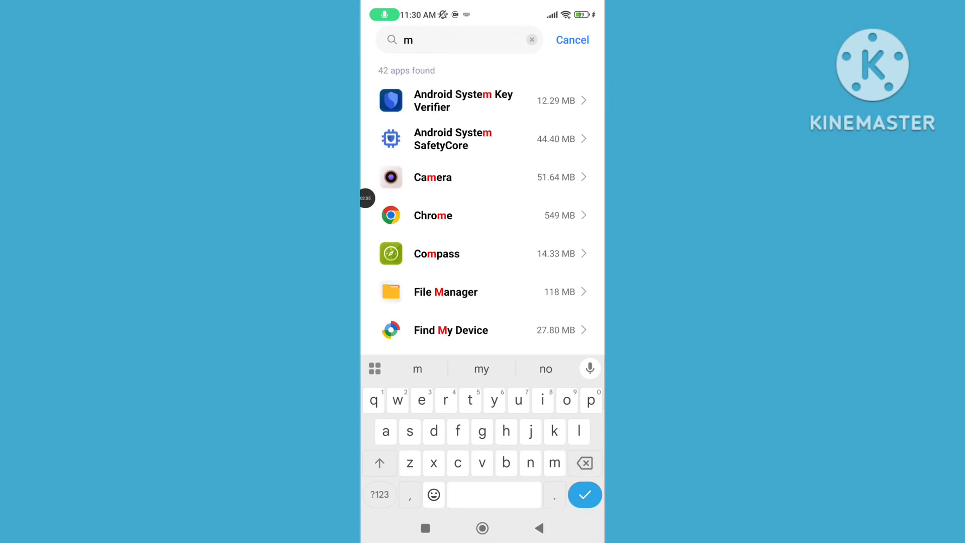
Search 'messenger' in the apps list and clear all of Messenger's data
type("ess")
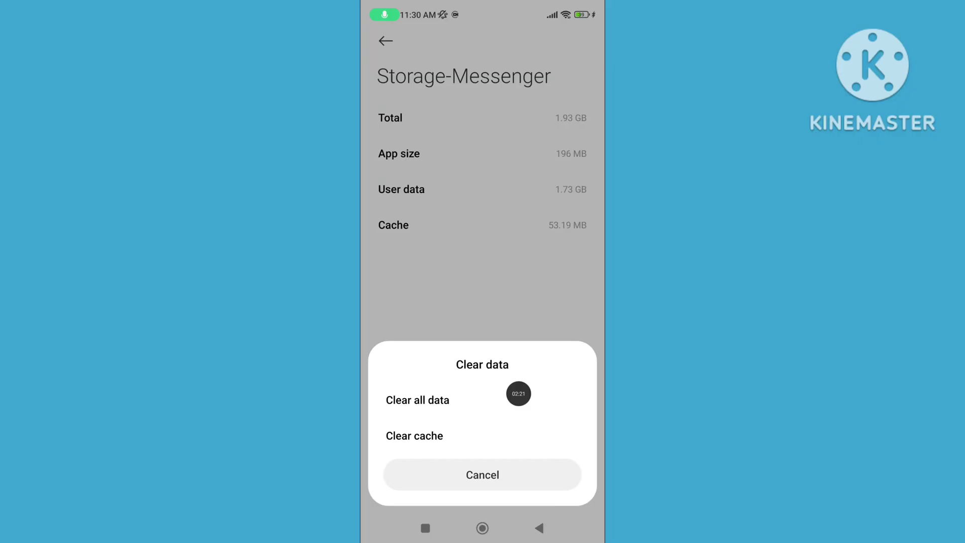
left_click(414, 436)
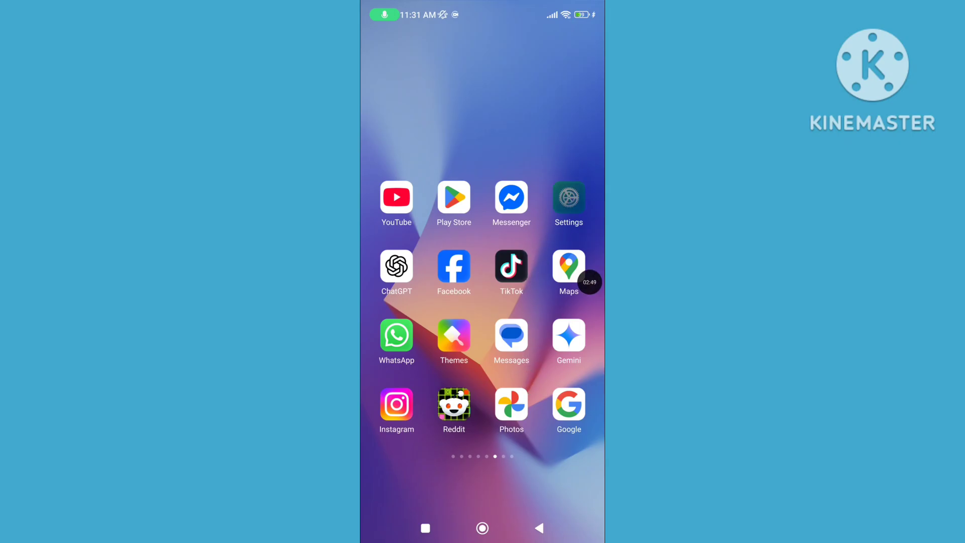
Toggle Wi-Fi off and back on in Settings, then go home
left_click(568, 198)
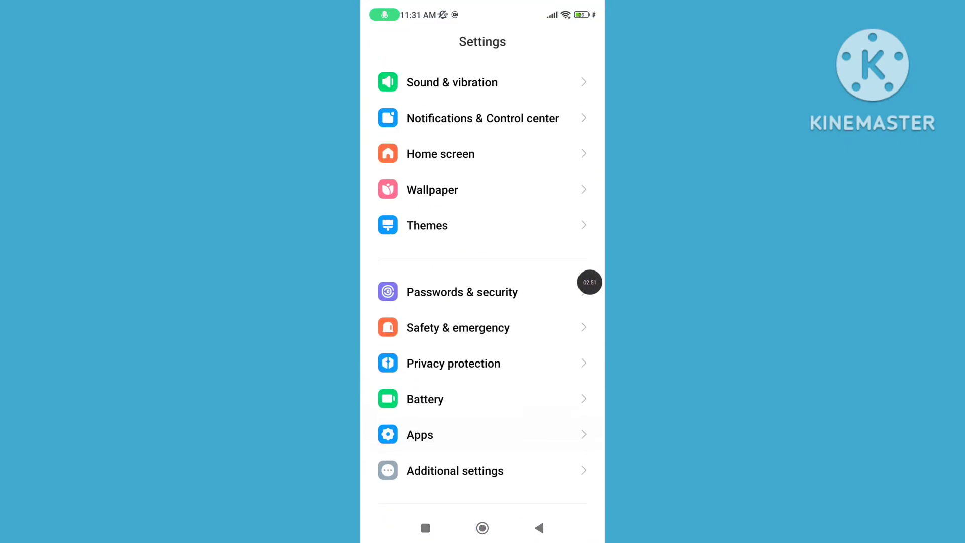
scroll("down", 3)
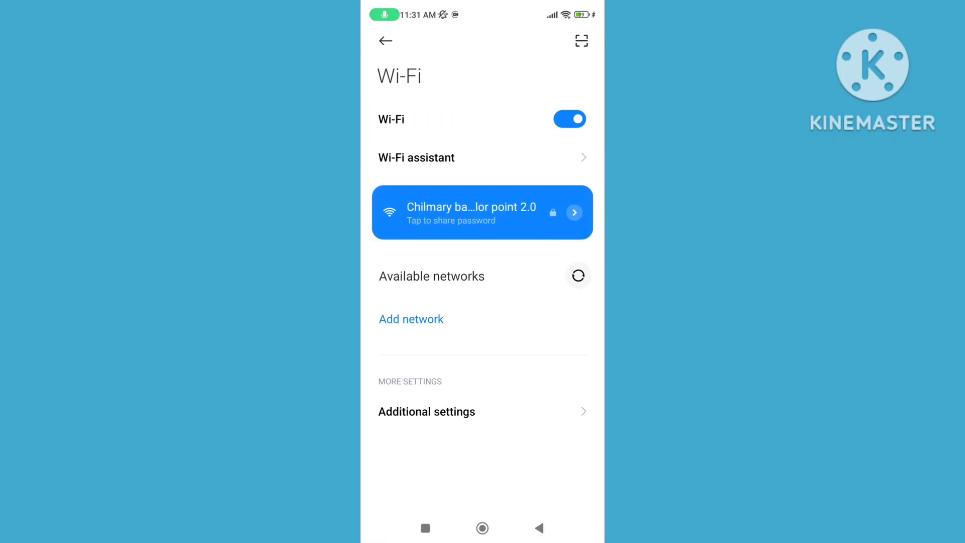
left_click(569, 119)
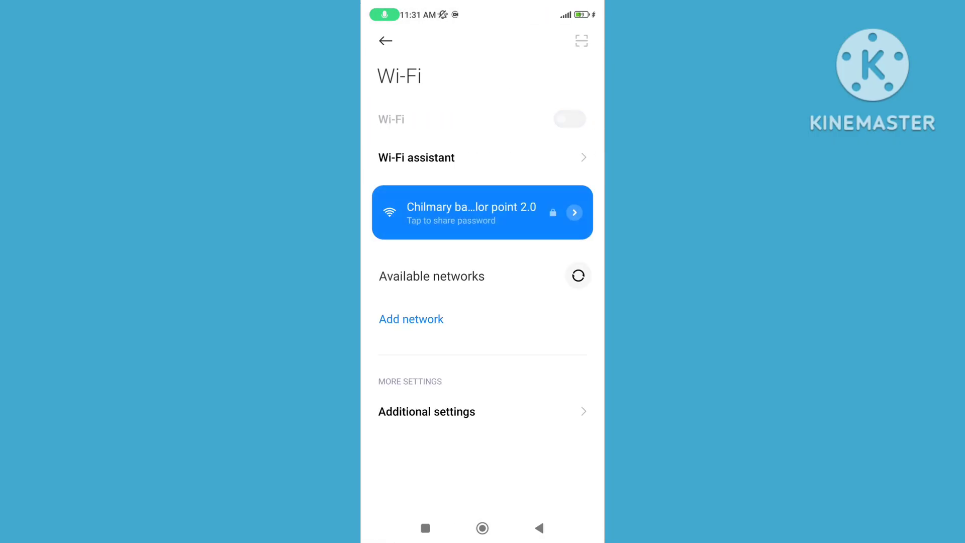
left_click(569, 118)
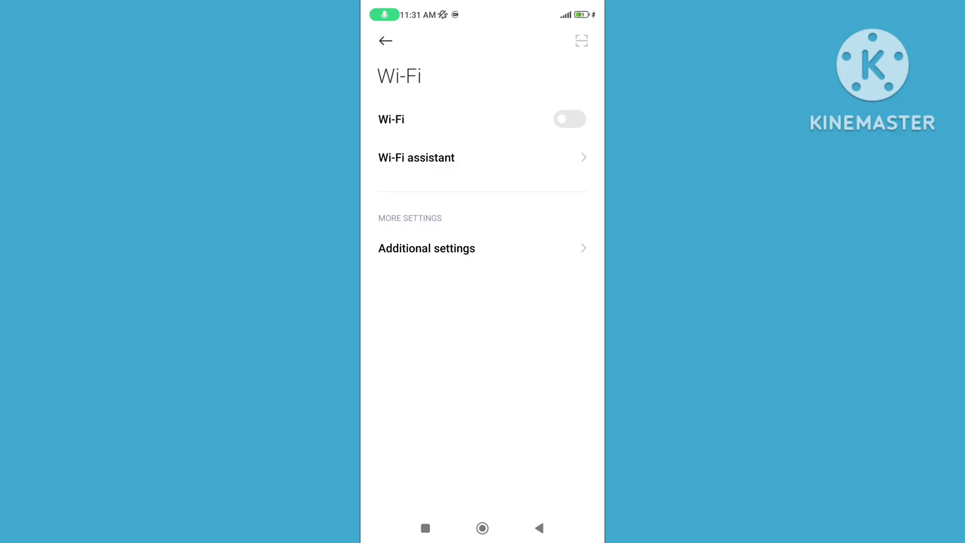
left_click(482, 527)
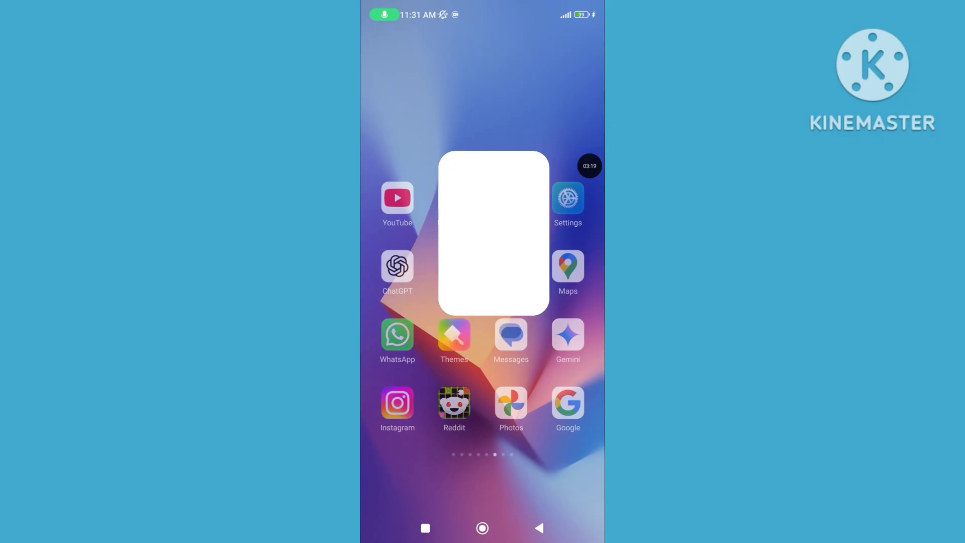
Launch Messenger and reach Switch account from its Menu > Settings page
left_click(494, 232)
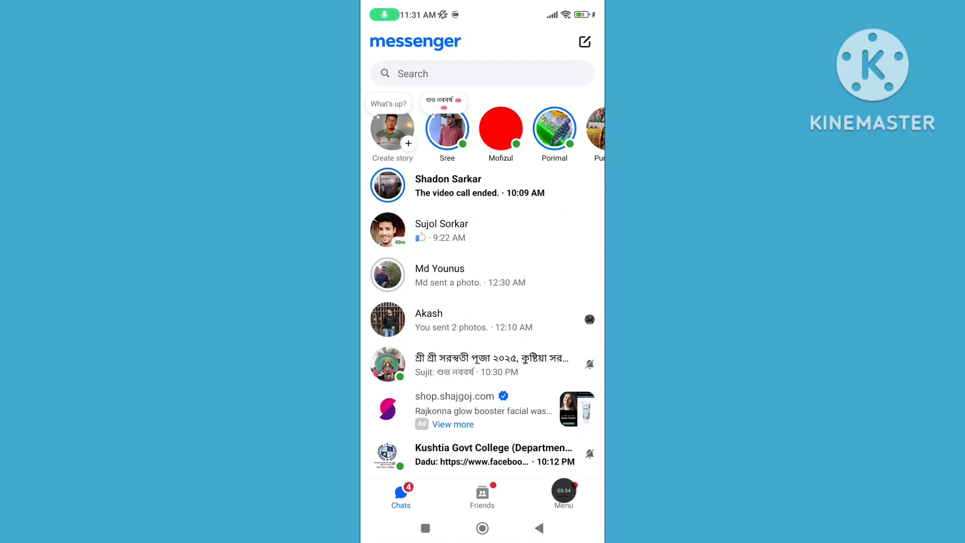
left_click(563, 496)
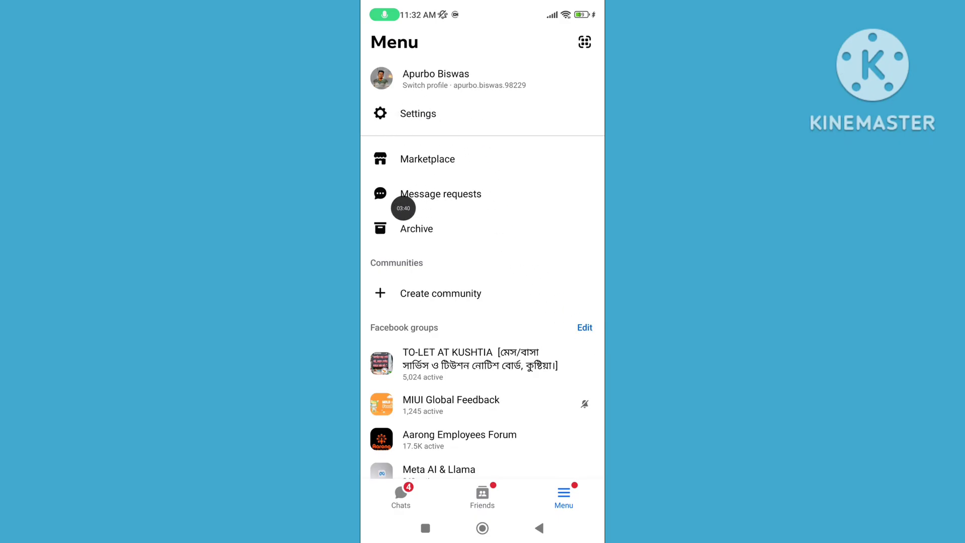
left_click(417, 114)
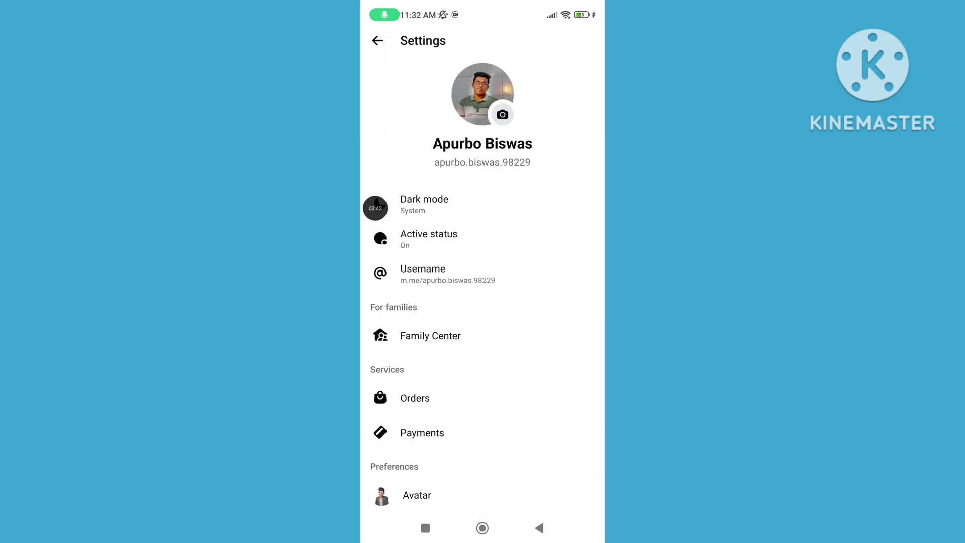
scroll("down", 3)
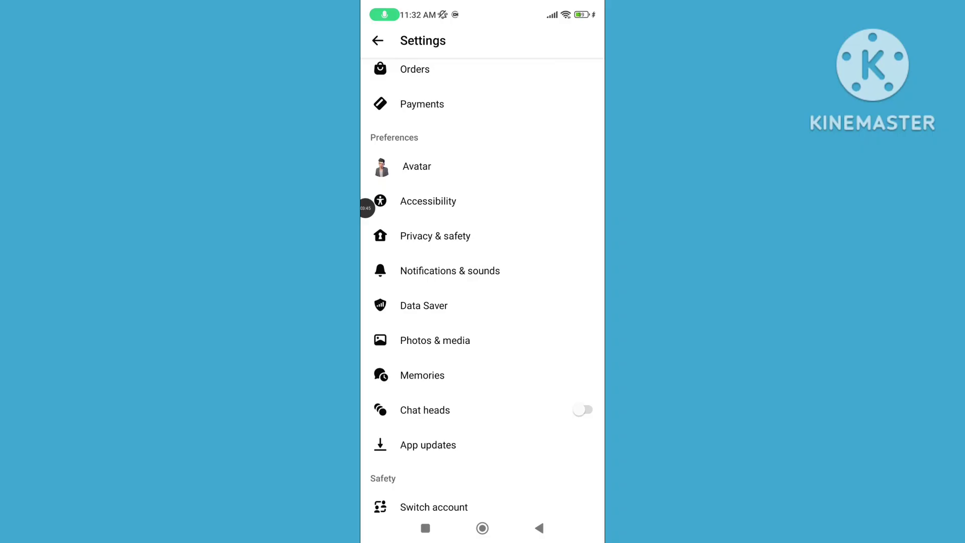
scroll("down", 3)
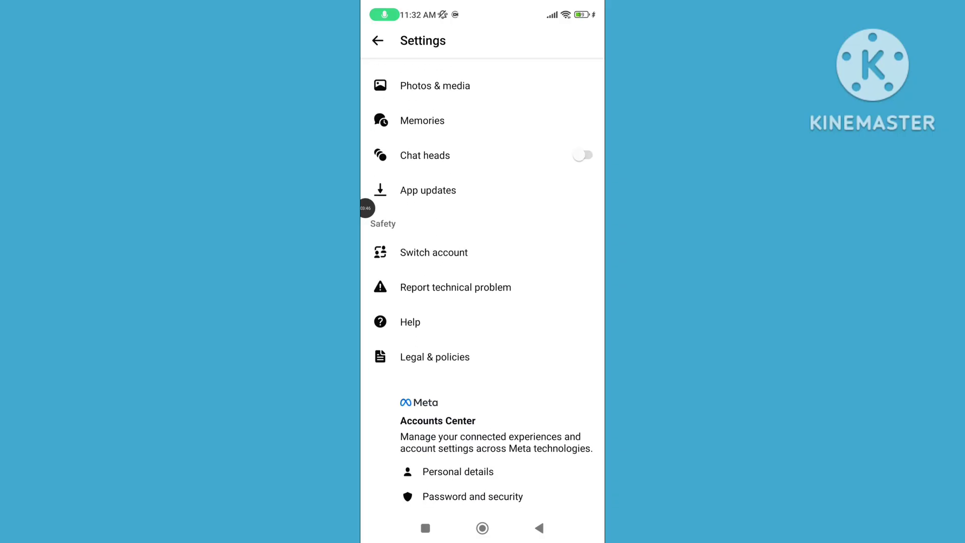
mouse_move(405, 302)
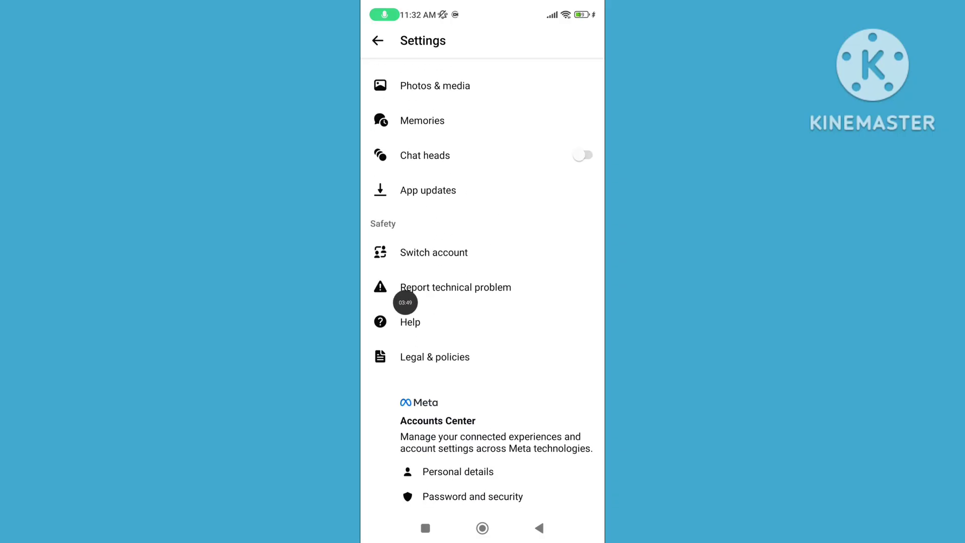
left_click(433, 253)
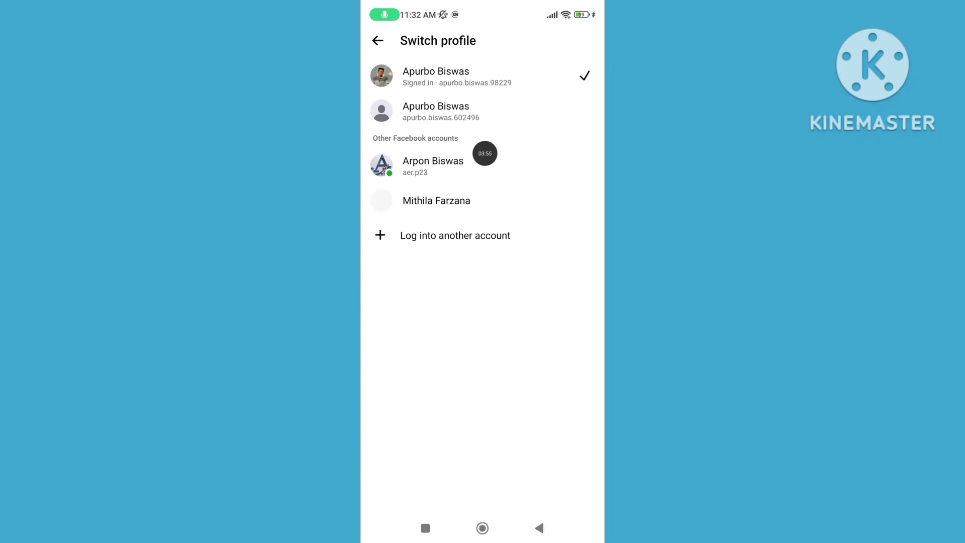
Select the Arpon Biswas Facebook account and confirm with CONTINUE
left_click(433, 167)
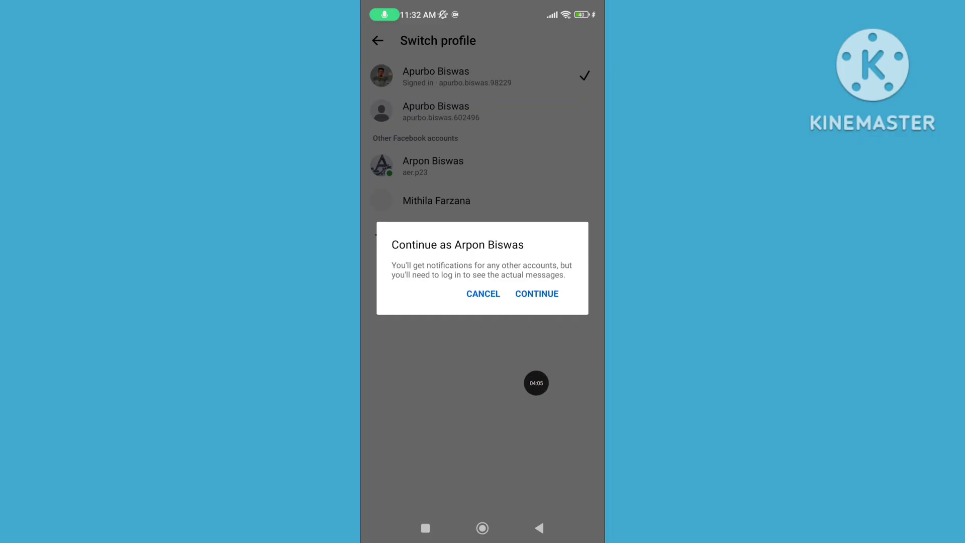
left_click(536, 293)
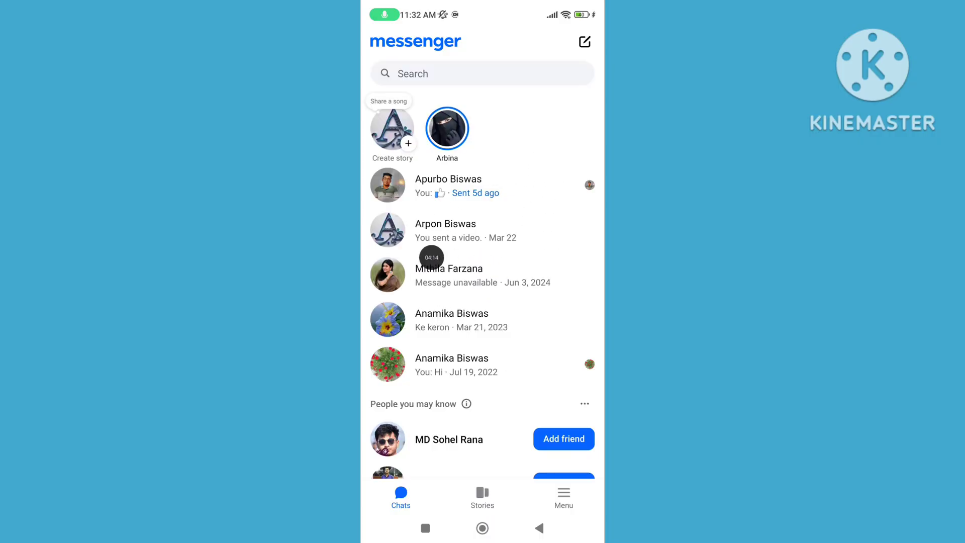